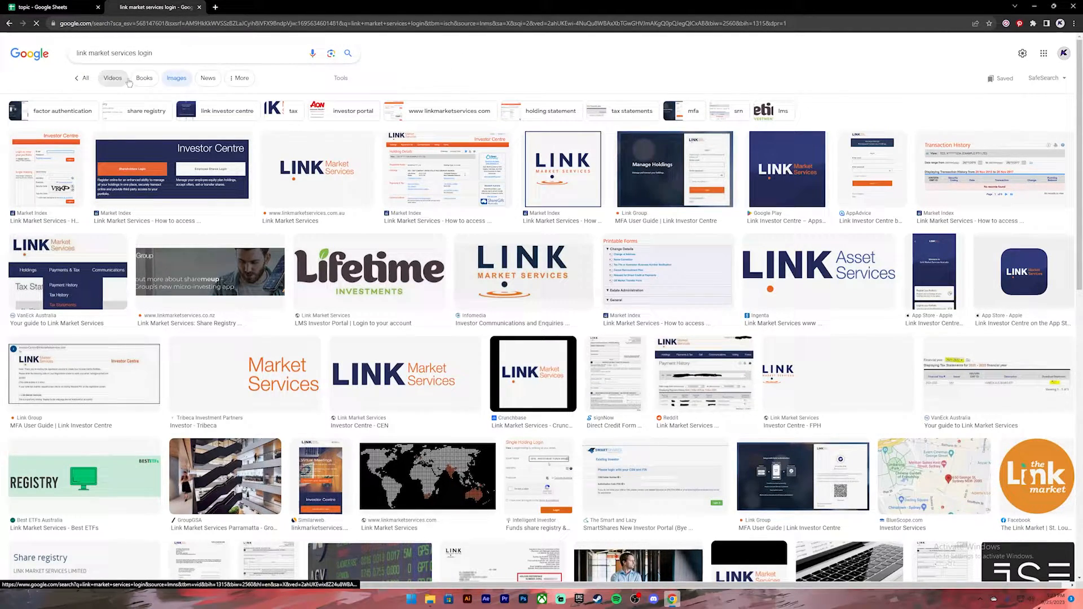
# - Show the All web results for 'link market services login' instead of images
pyautogui.click(86, 77)
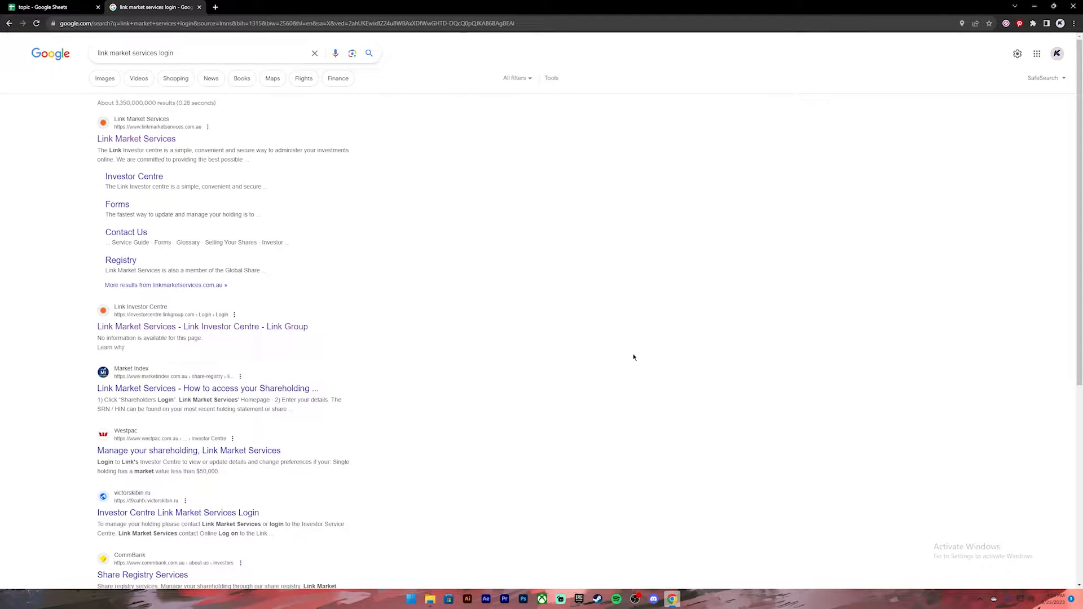
# - Open the official linkmarketservices.com.au result from the search listing
pyautogui.click(136, 139)
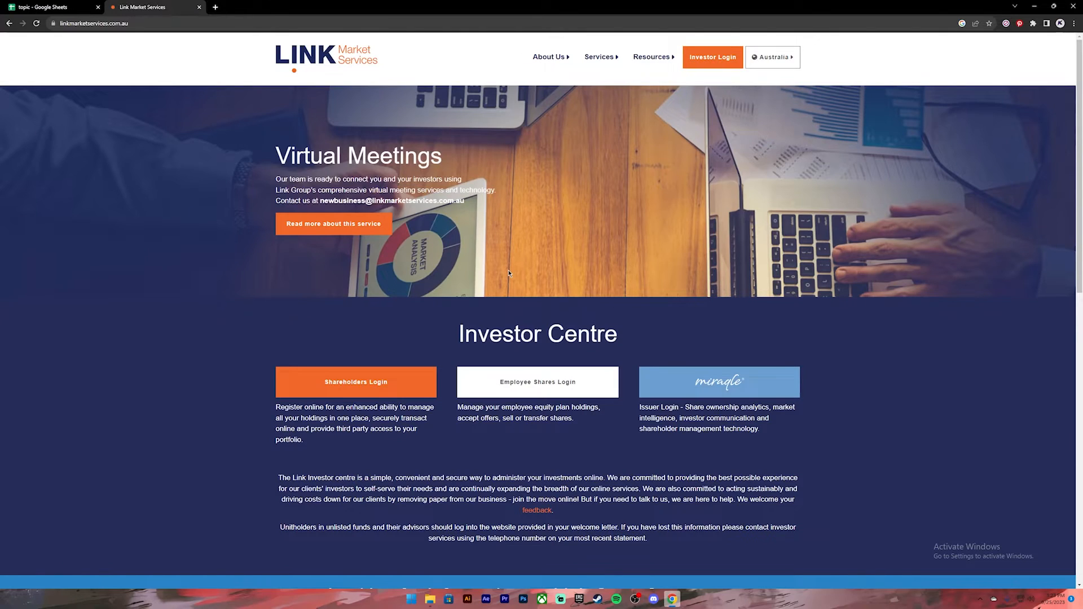
pyautogui.moveTo(799, 200)
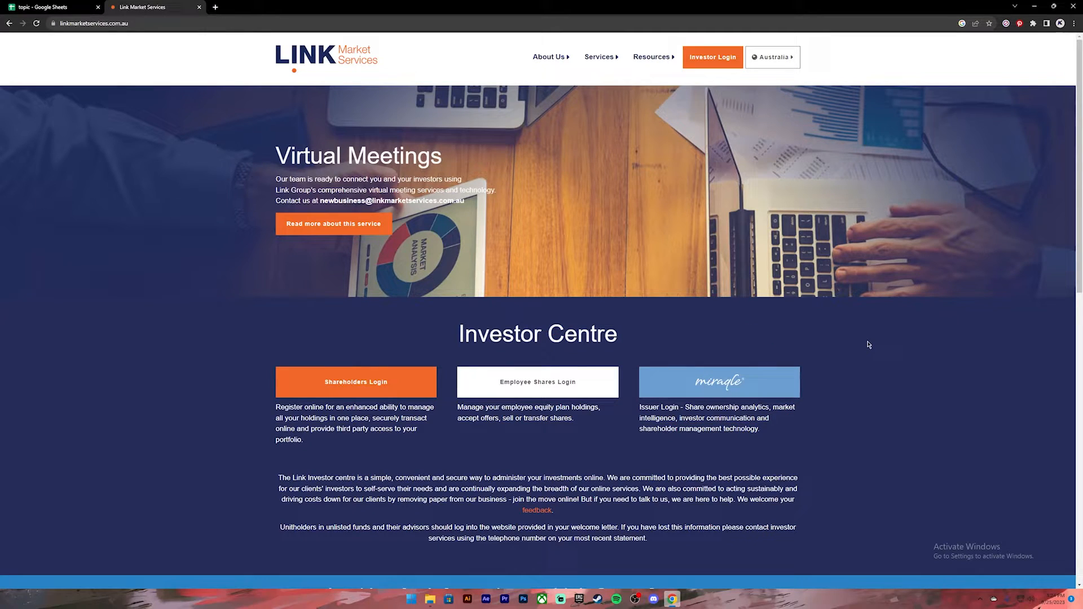
pyautogui.moveTo(356, 382)
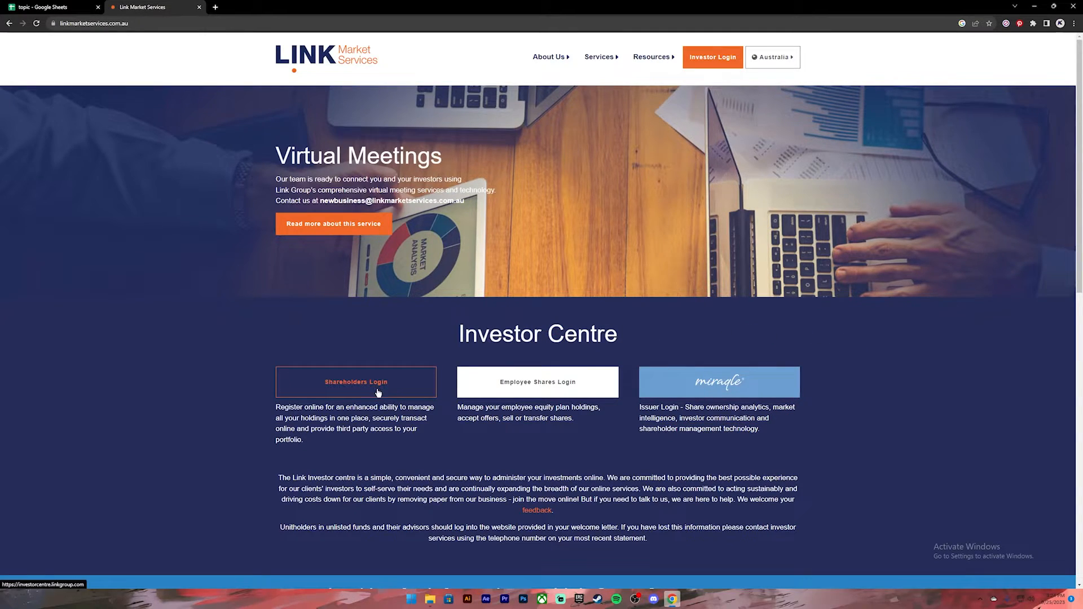
# - Go to the Shareholders Login Investor Centre and choose Login to your Portfolio
pyautogui.click(356, 381)
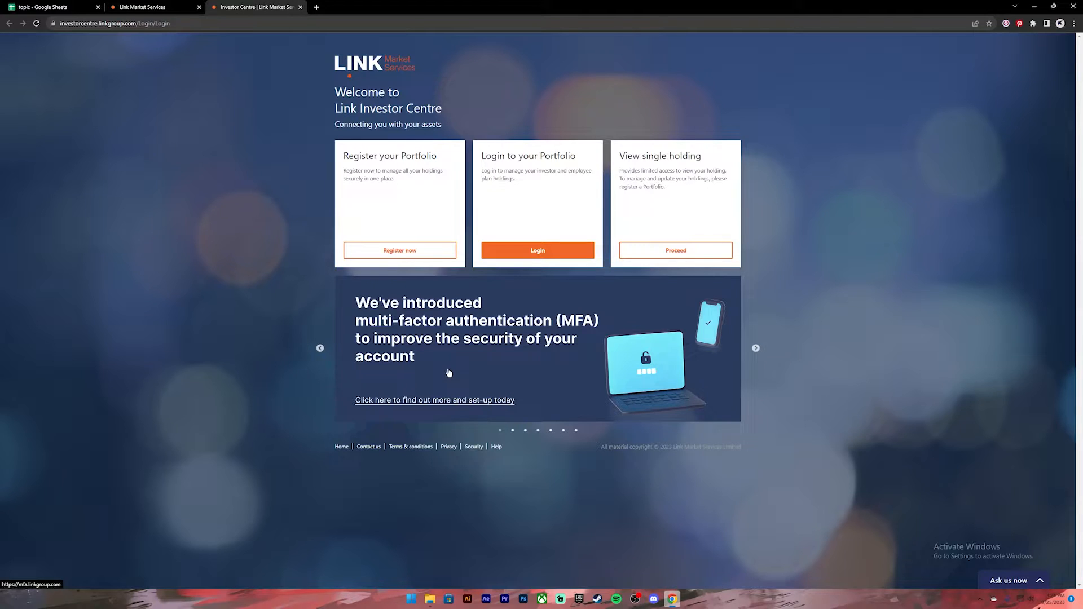
pyautogui.click(756, 348)
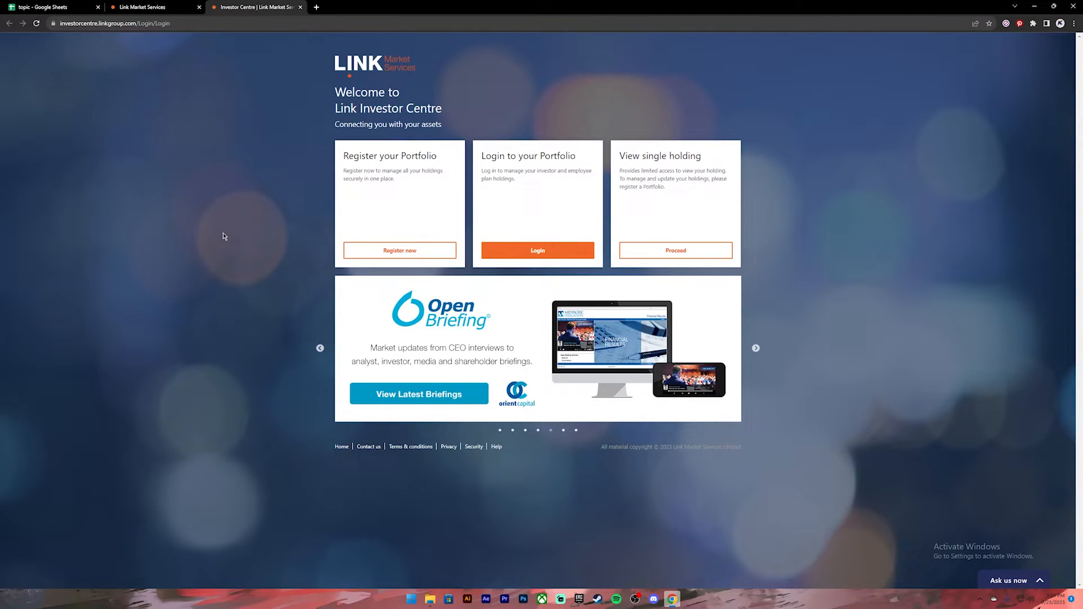
pyautogui.click(537, 250)
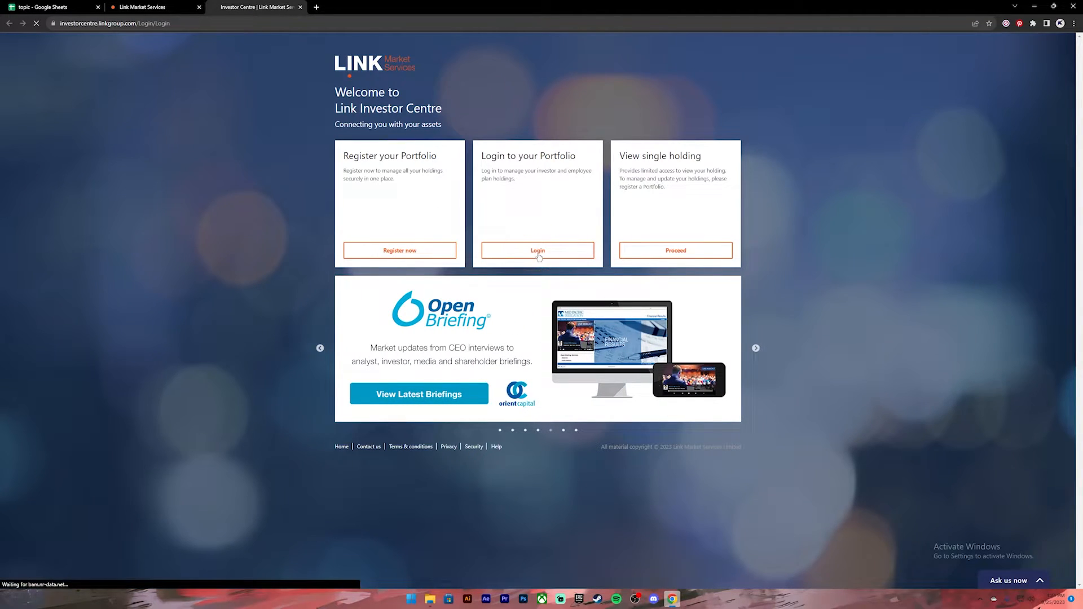
# - Load the Manage Holdings login form via Login under Login to your Portfolio
pyautogui.click(538, 250)
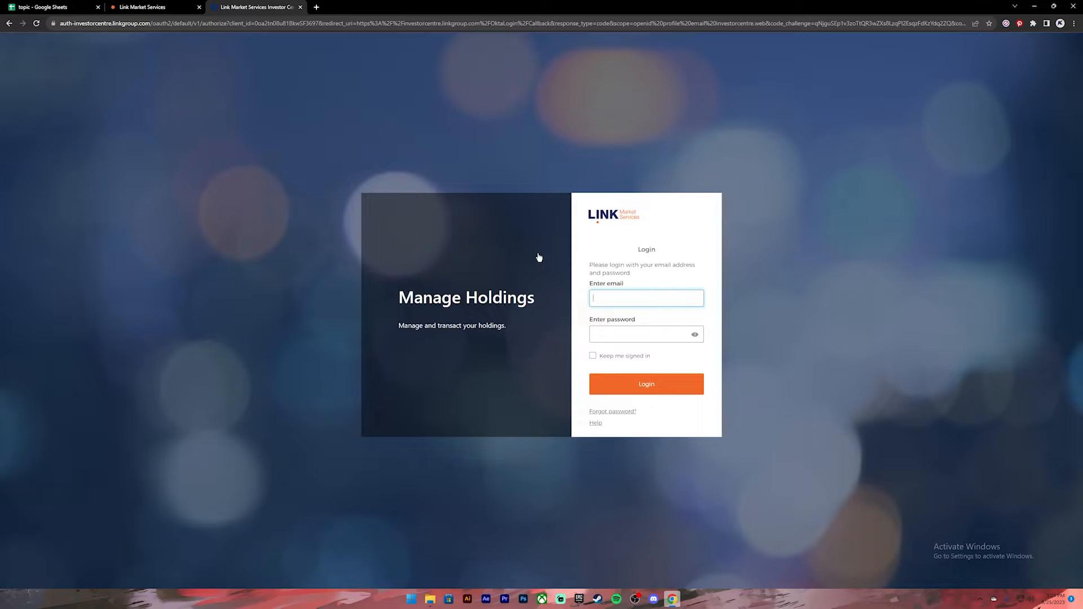
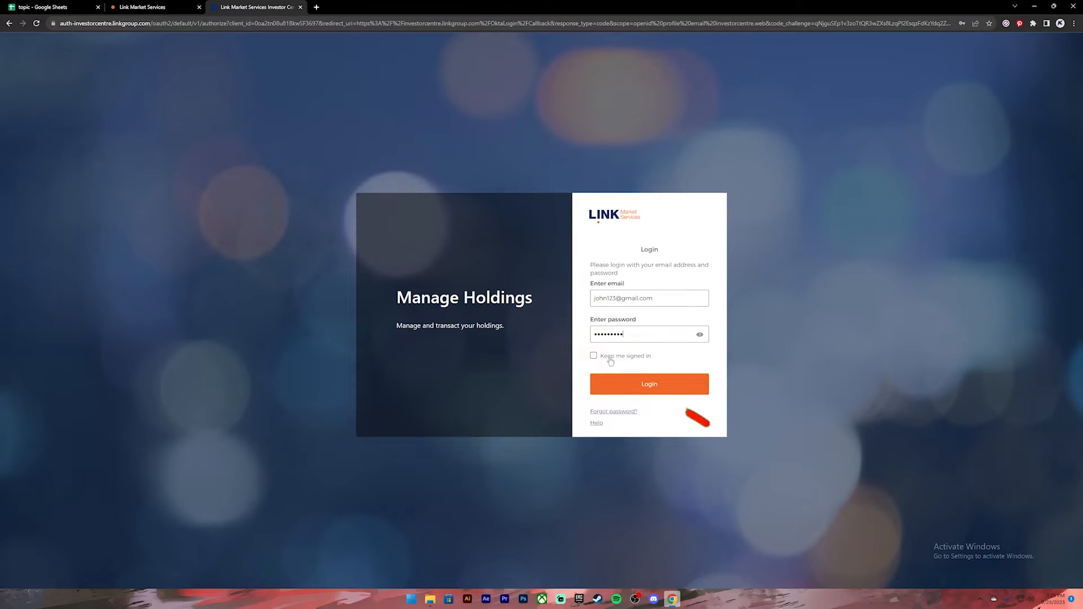
pyautogui.moveTo(594, 357)
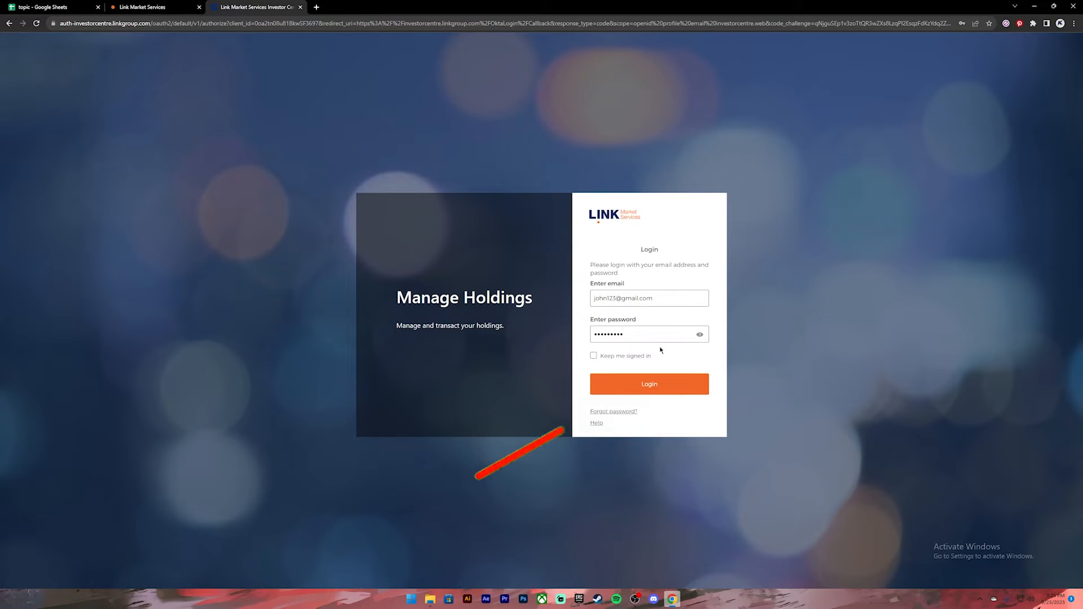
pyautogui.moveTo(694, 431)
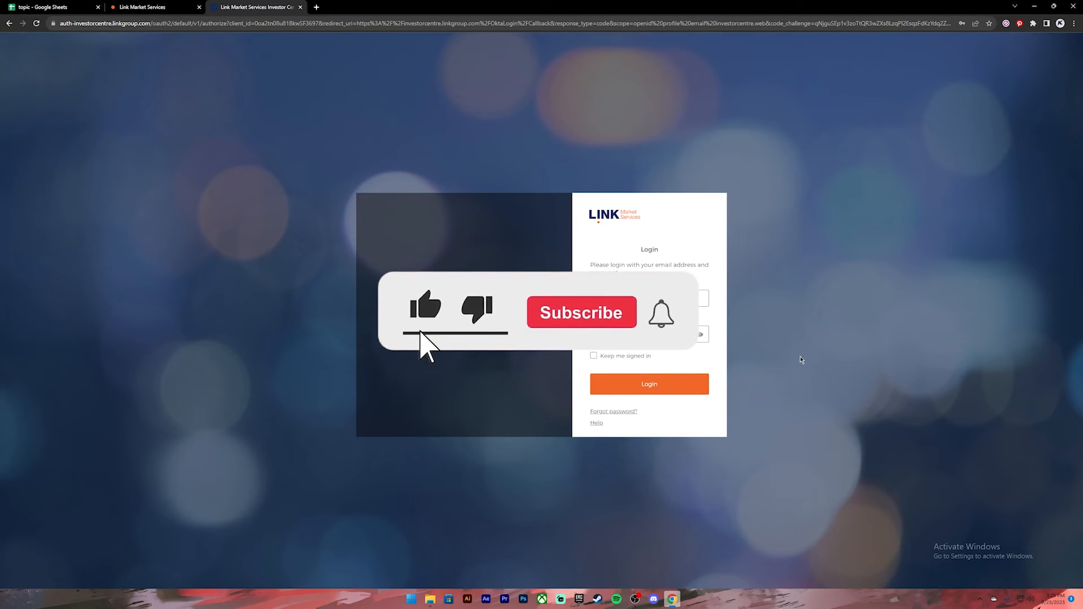
pyautogui.click(581, 312)
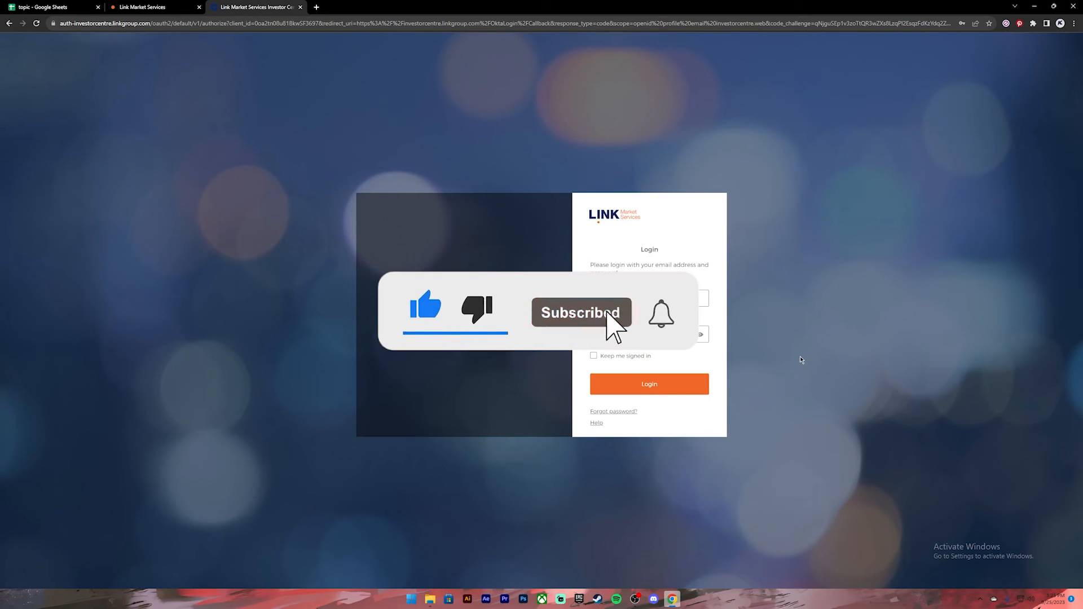